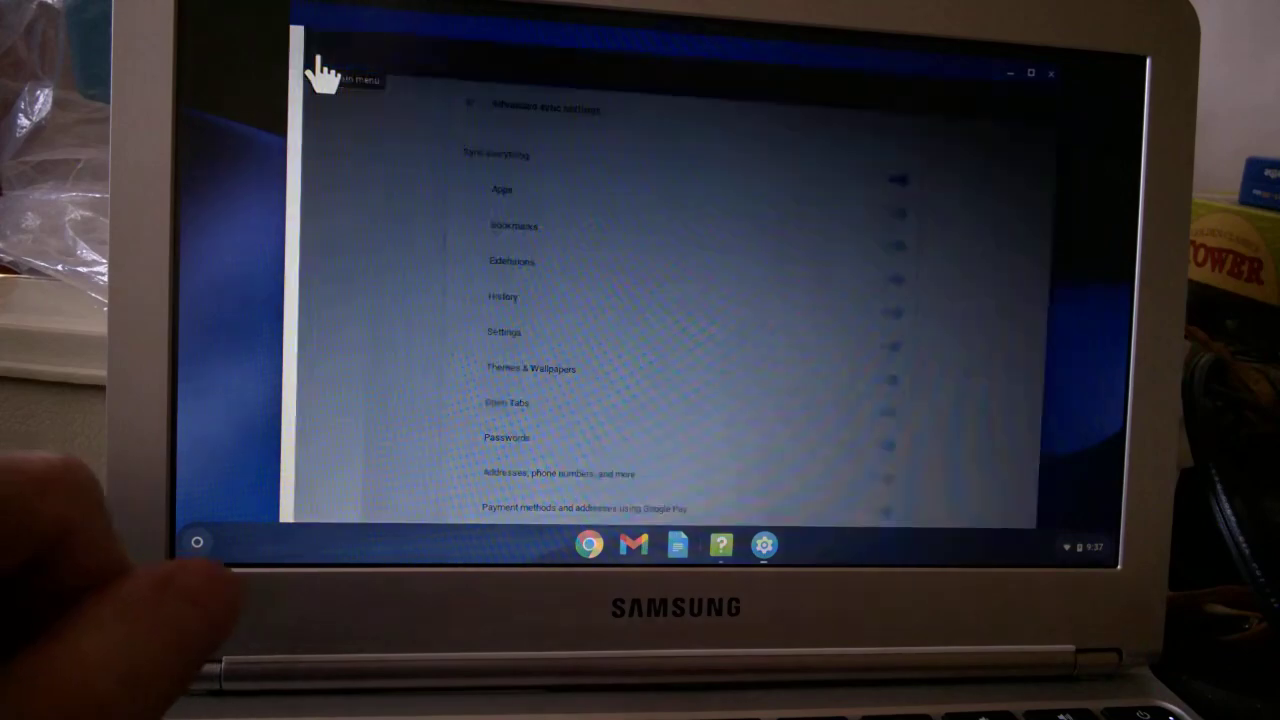
# Step: Go to the Reset settings section and start a Powerwash, bringing up the restart prompt
pyautogui.click(320, 78)
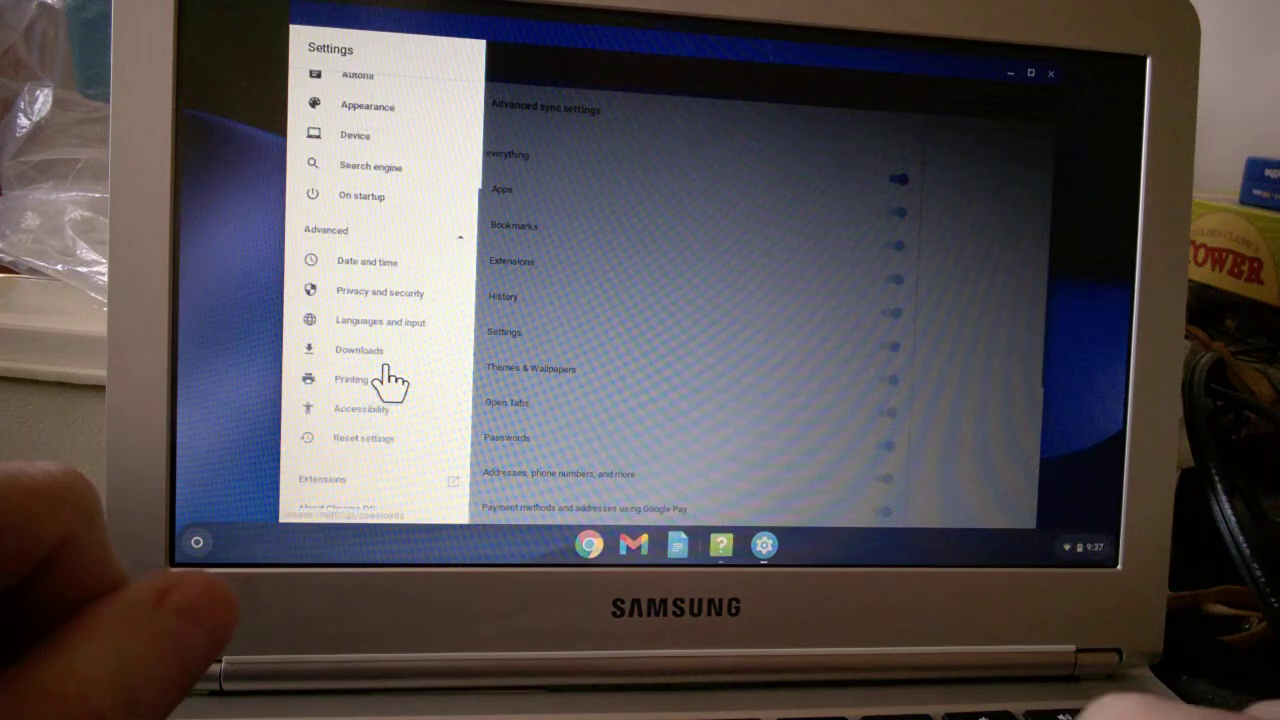
pyautogui.moveTo(396, 464)
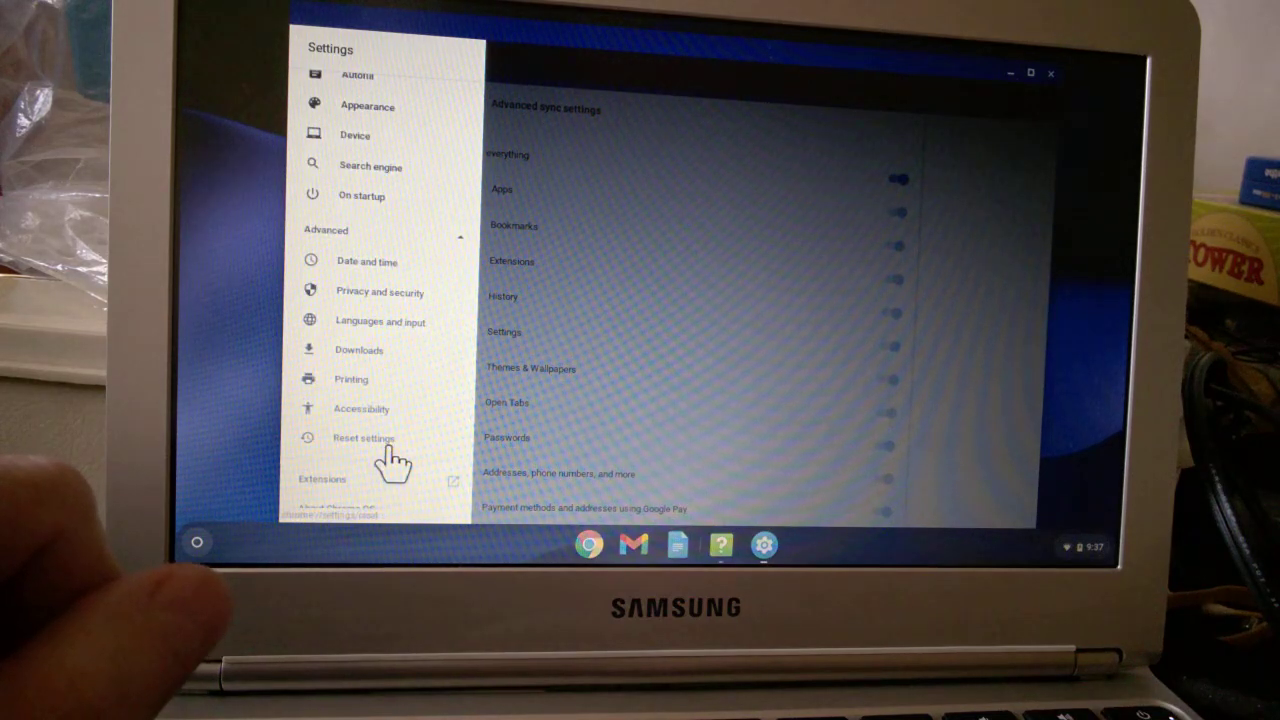
pyautogui.click(364, 438)
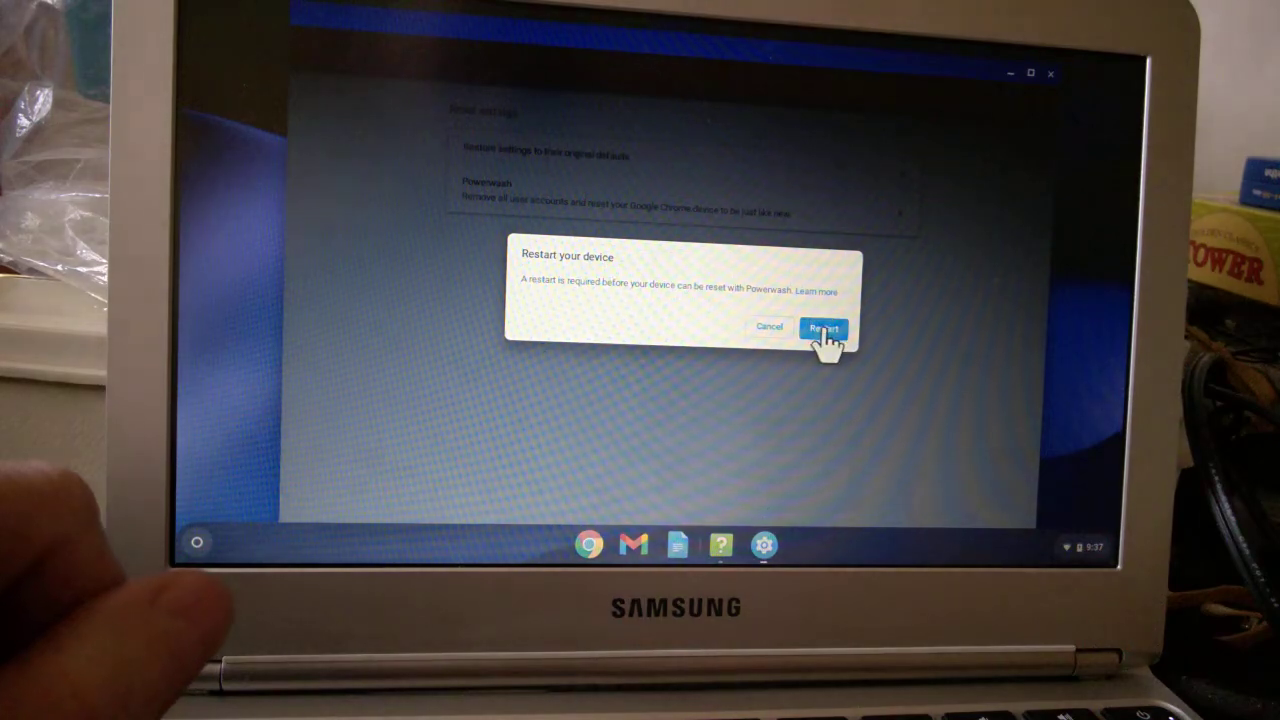
# Step: Restart the Chromebook into the Reset this Chrome device screen
pyautogui.click(822, 328)
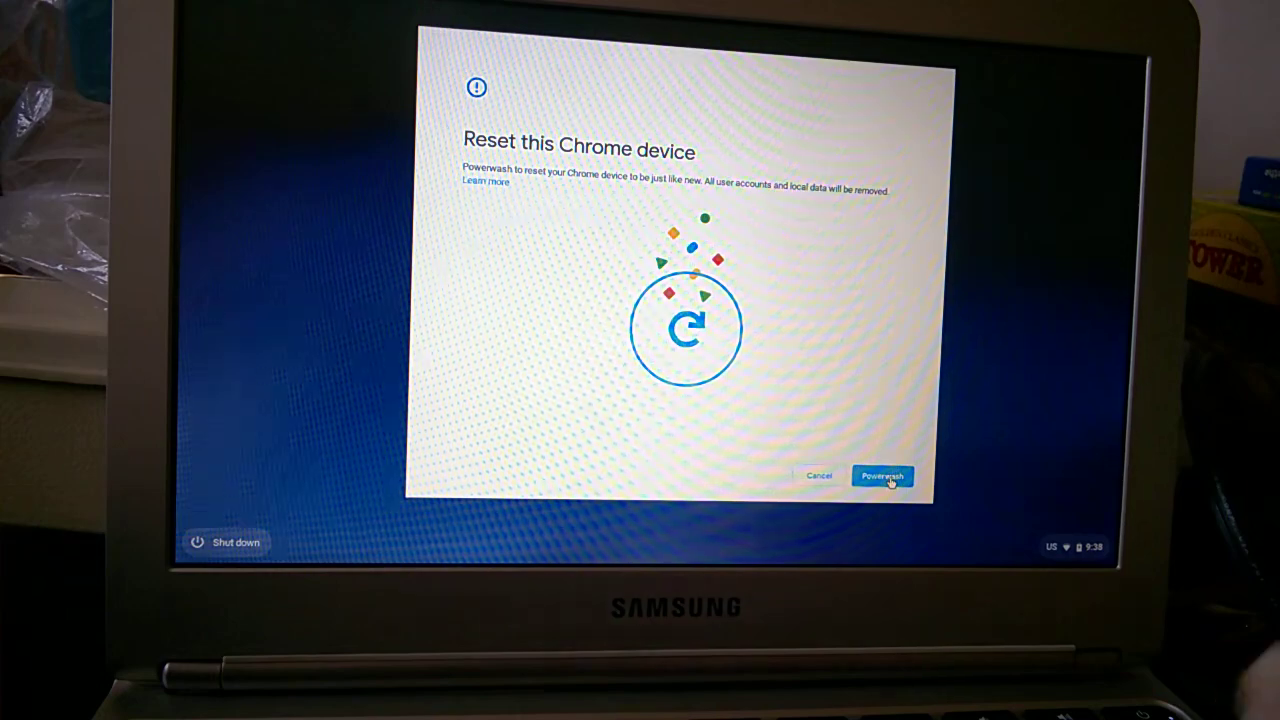
# Step: Confirm the Powerwash so all accounts and local data are wiped
pyautogui.click(882, 476)
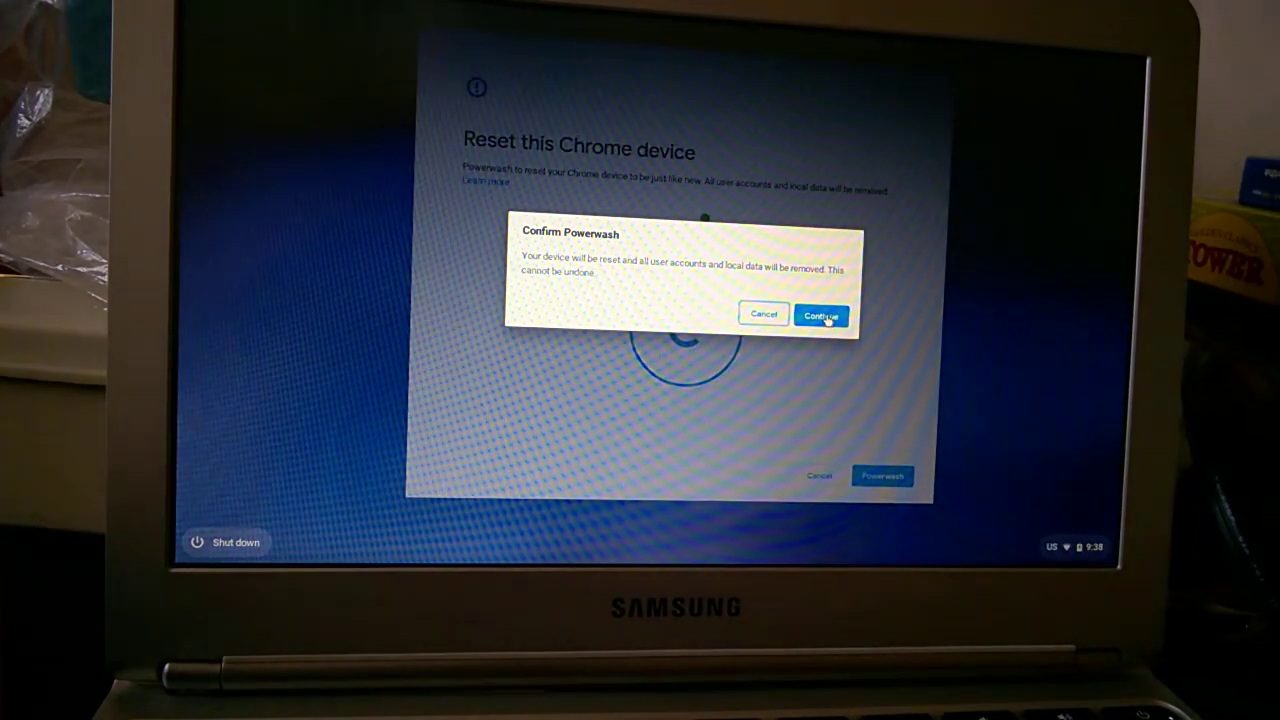
pyautogui.click(820, 316)
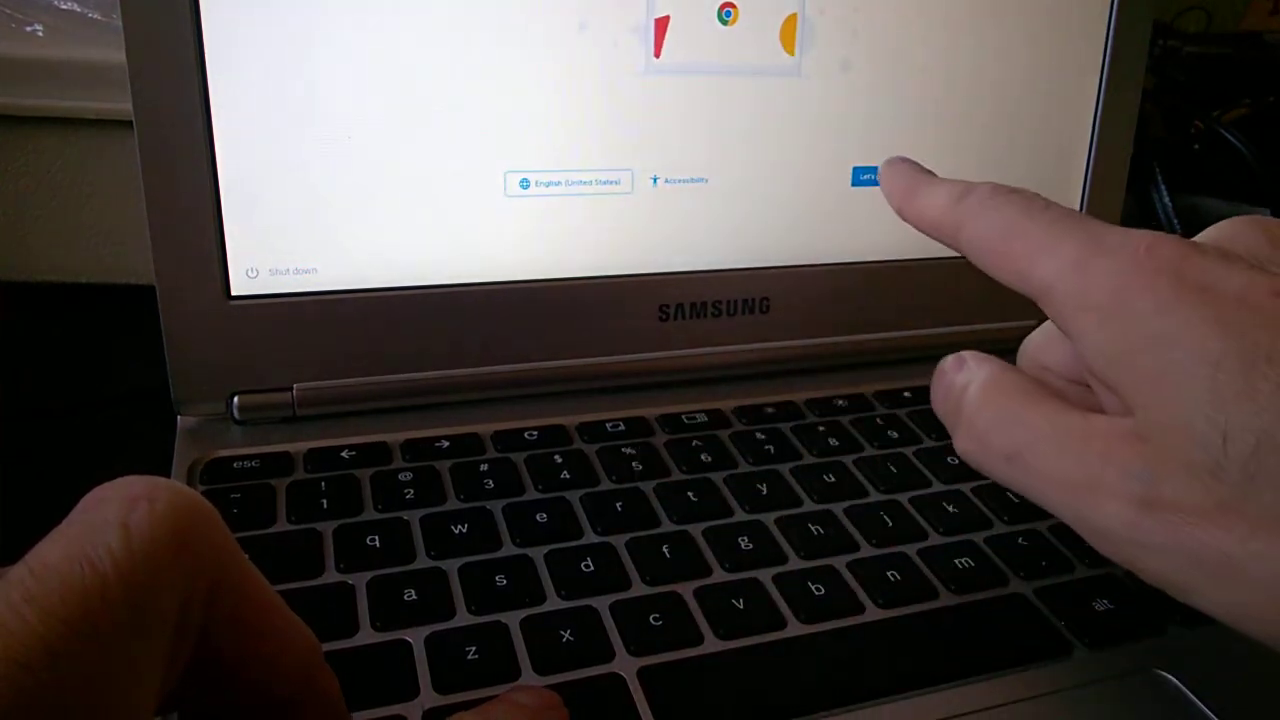
# Step: Begin setup from the fresh welcome screen after the reset completes
pyautogui.click(870, 176)
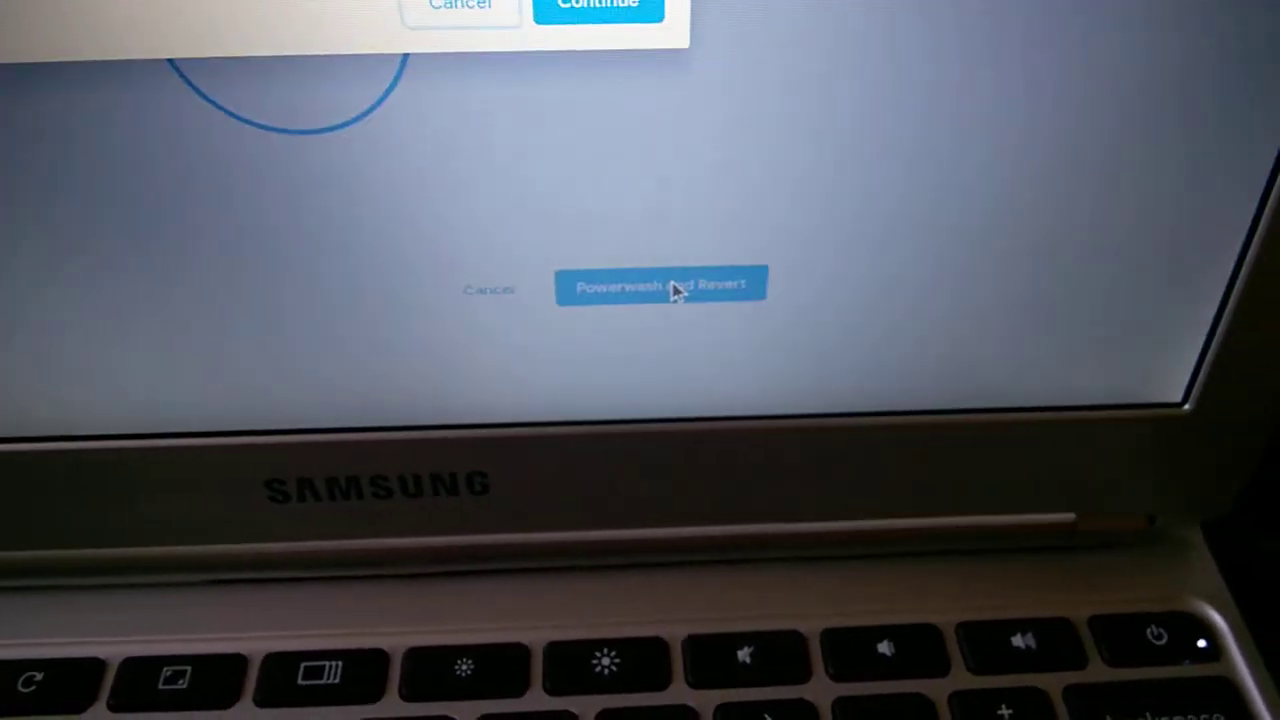
# Step: Choose Powerwash and Revert to return the device to the previous OS version
pyautogui.click(662, 284)
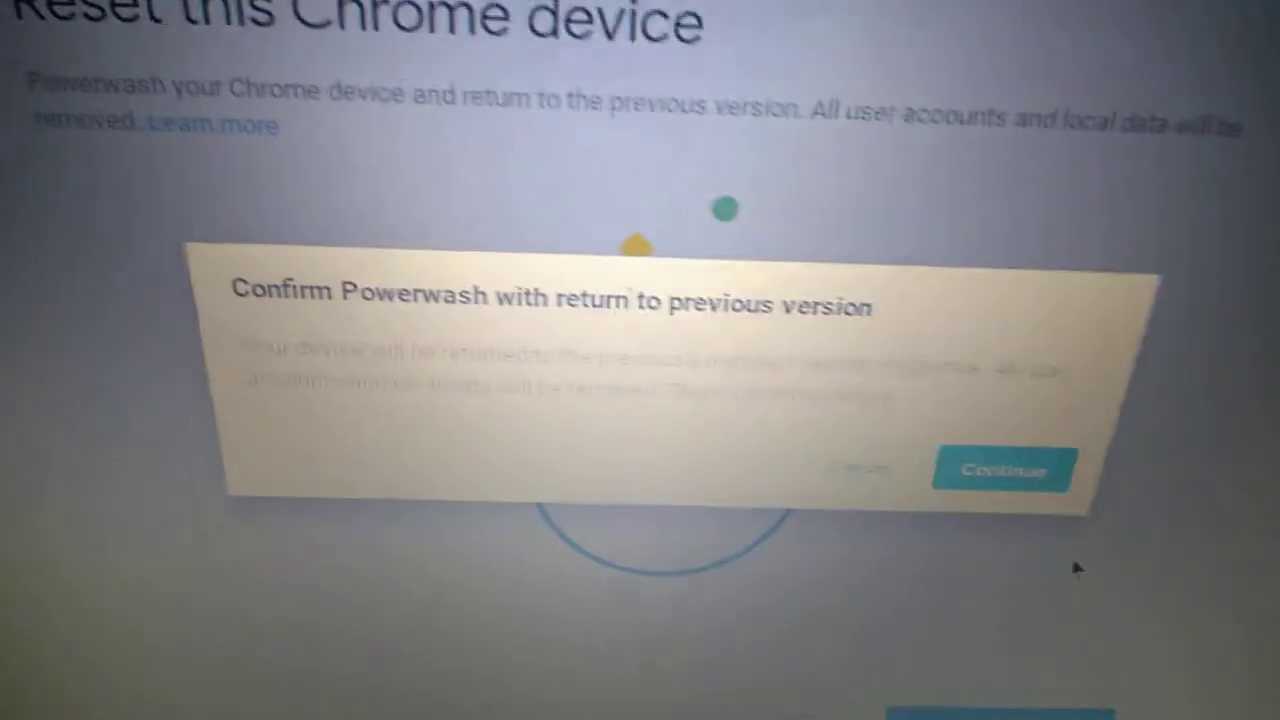